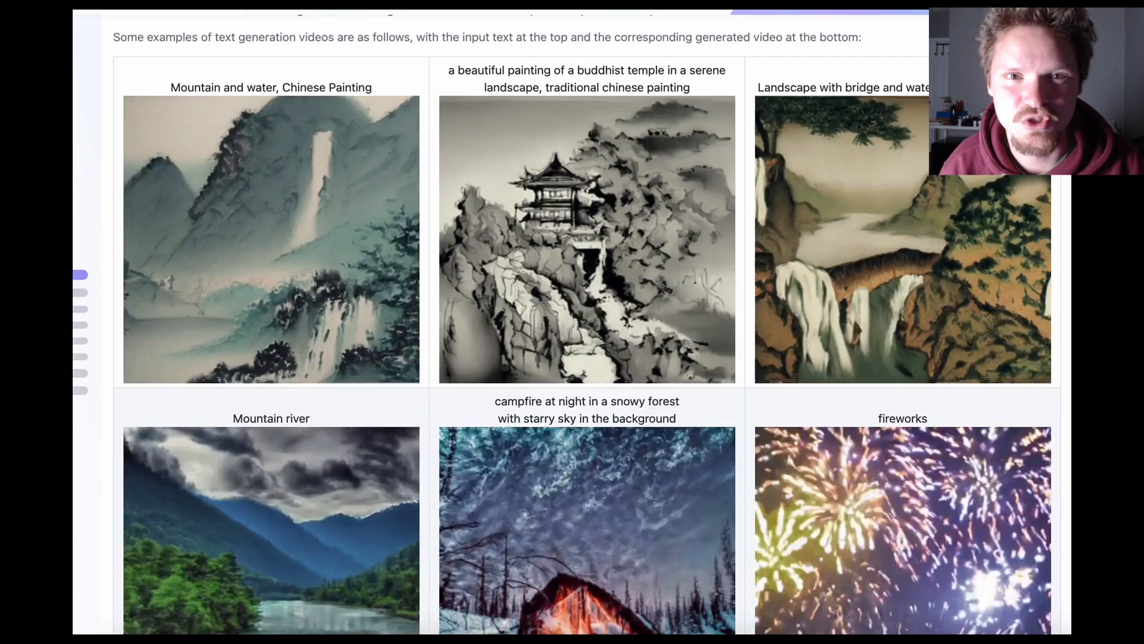
Play the astronaut-riding-a-horse example video
scroll(down, 3)
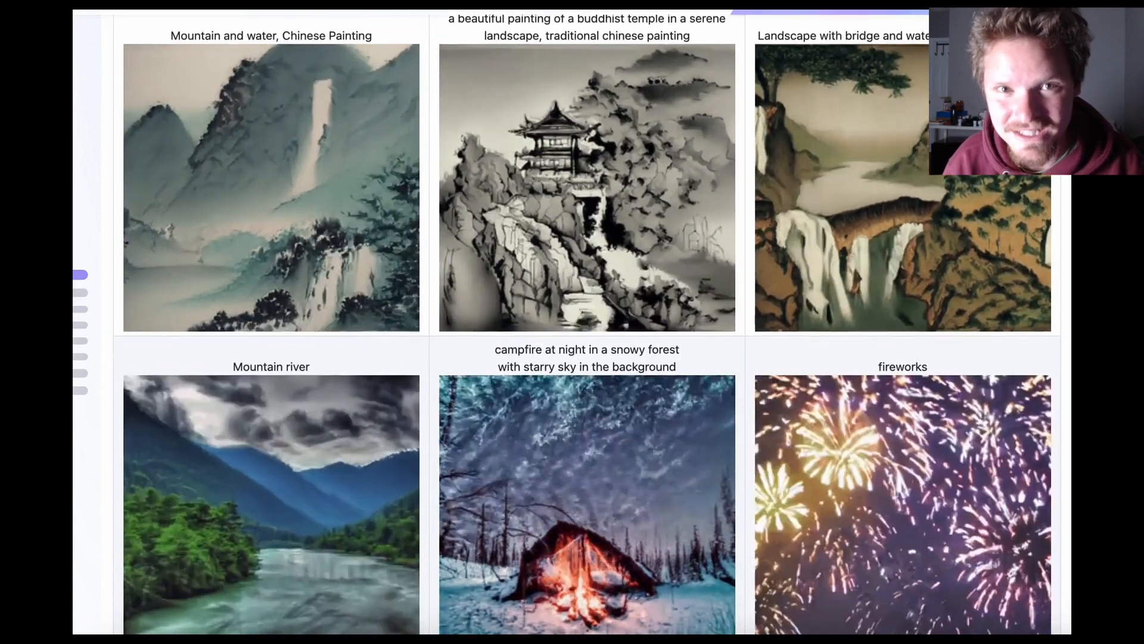
scroll(down, 3)
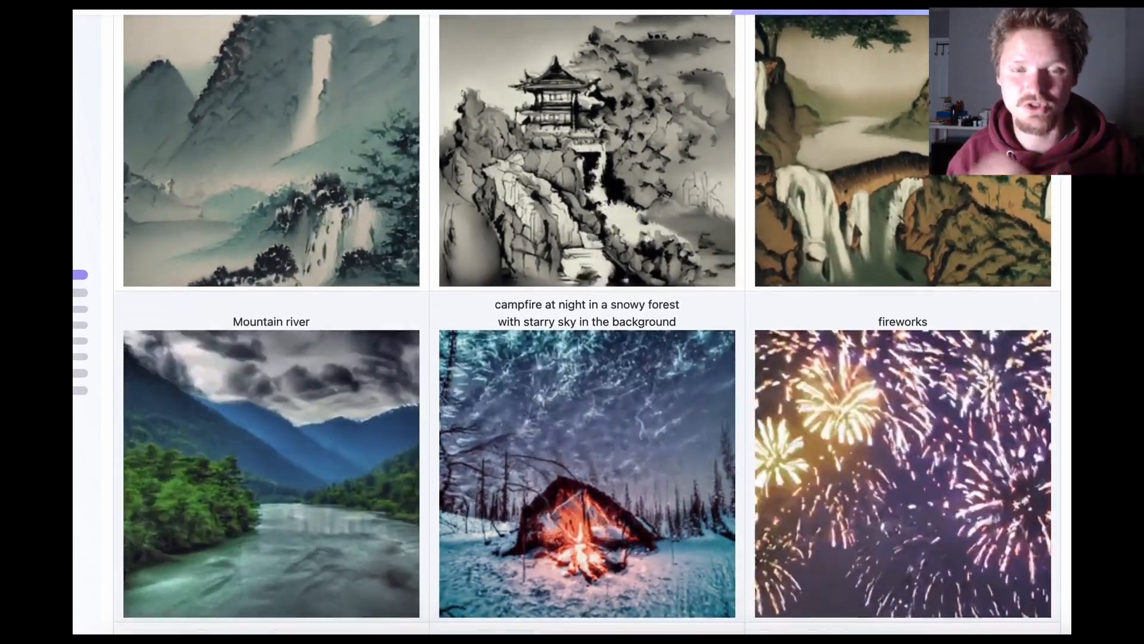
scroll(down, 3)
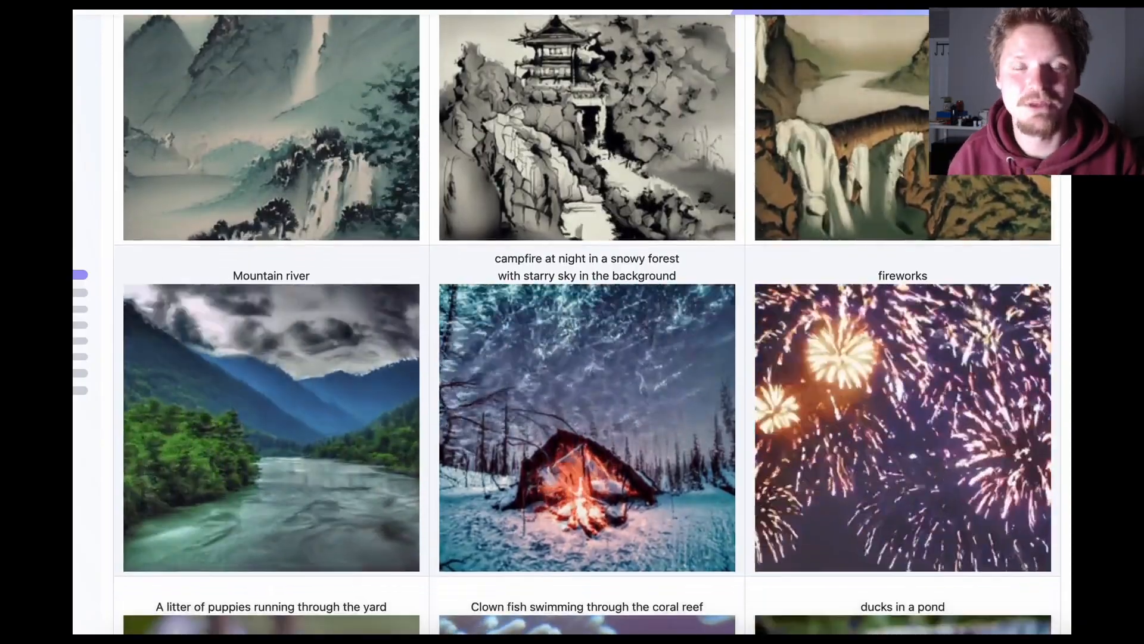
click(357, 9)
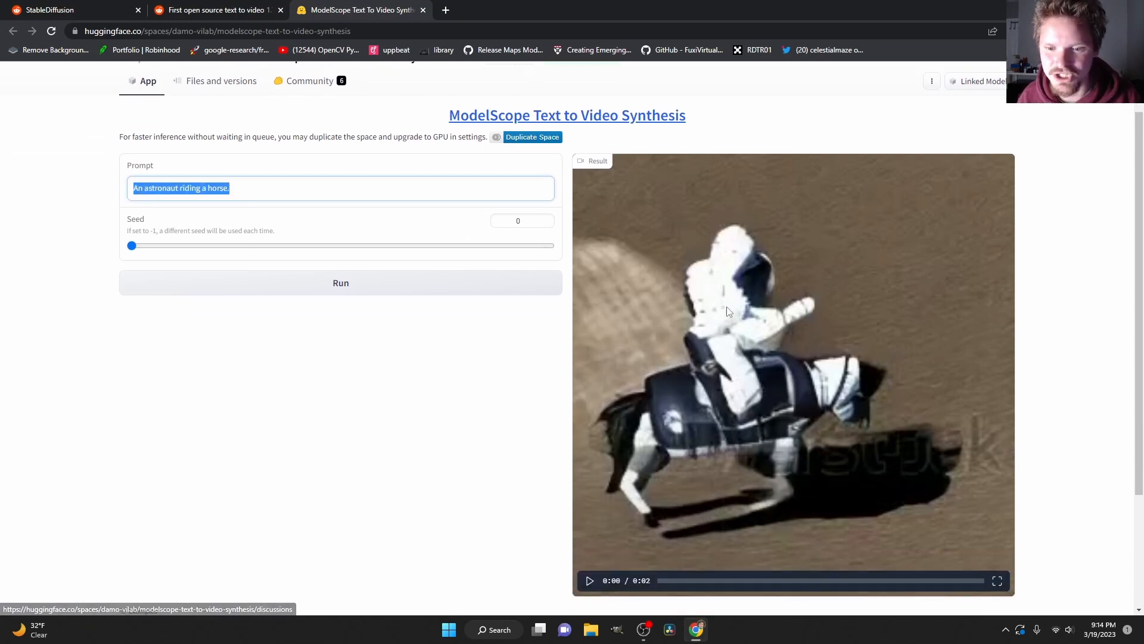
click(589, 580)
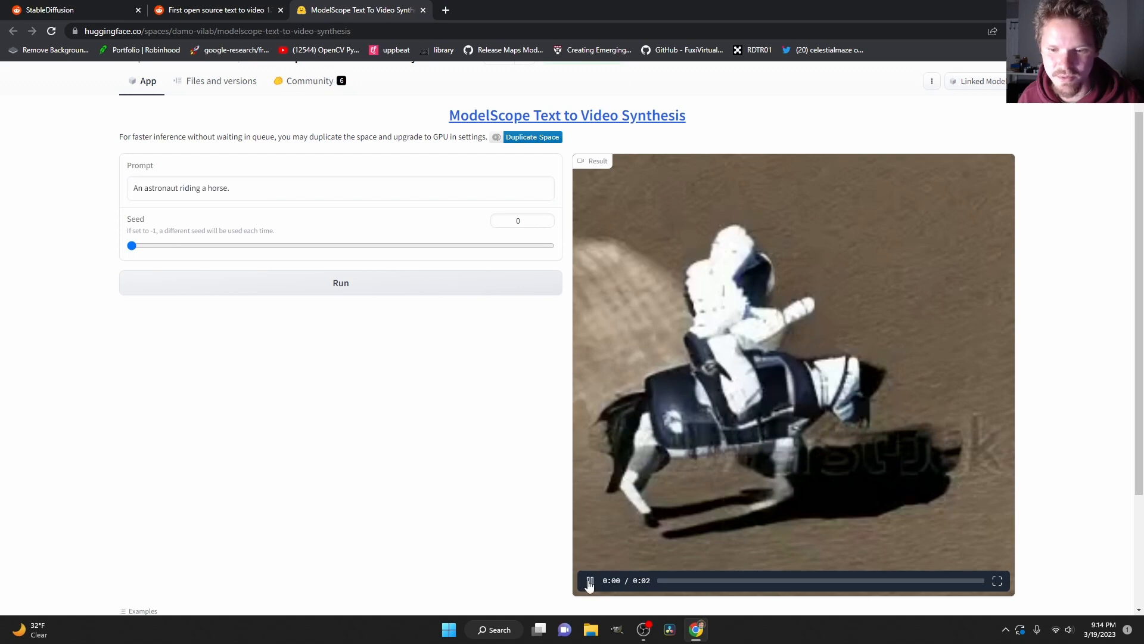
Load the panda-eating-bamboo example and play its clip
scroll(down, 3)
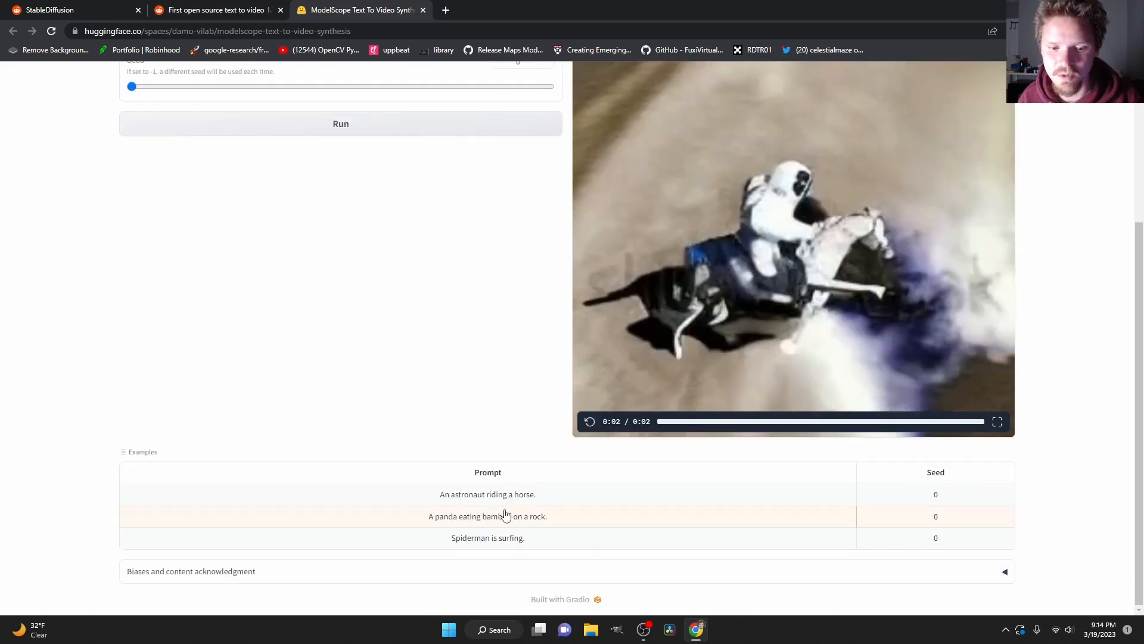
click(488, 516)
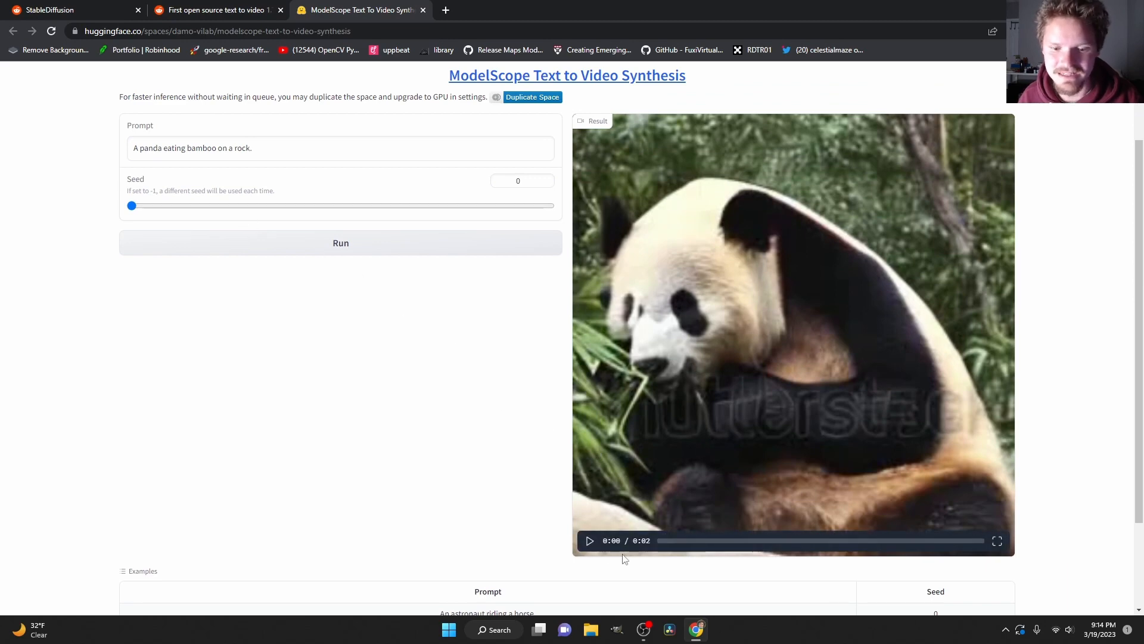
click(588, 540)
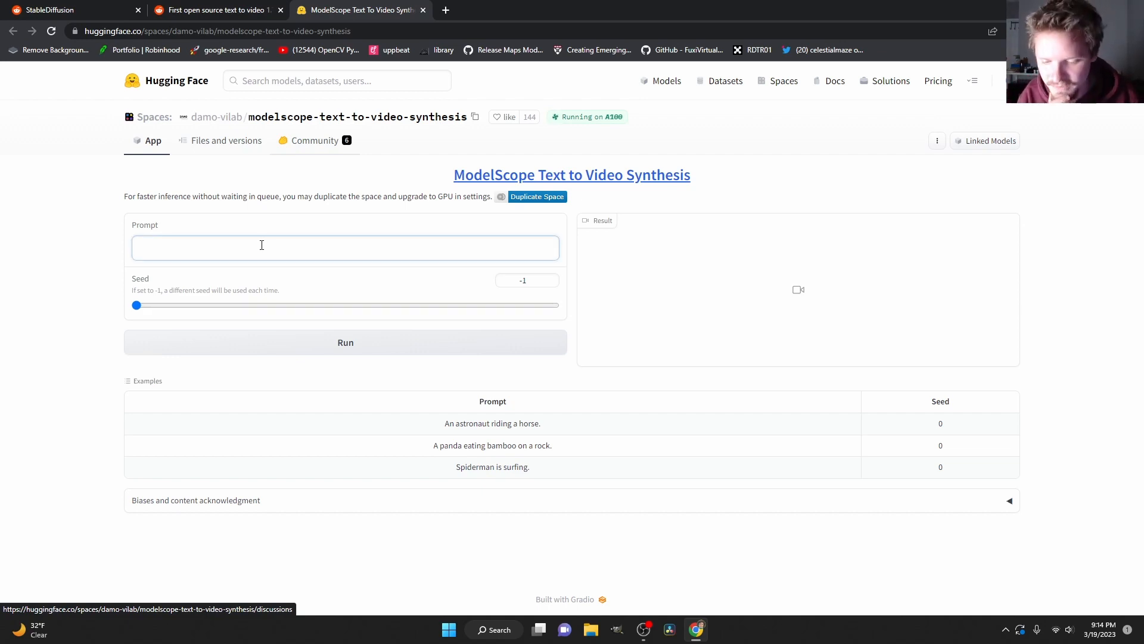
Enter the prompt 'a bear running in the desert' and run generation with seed -1
text(a bear running in)
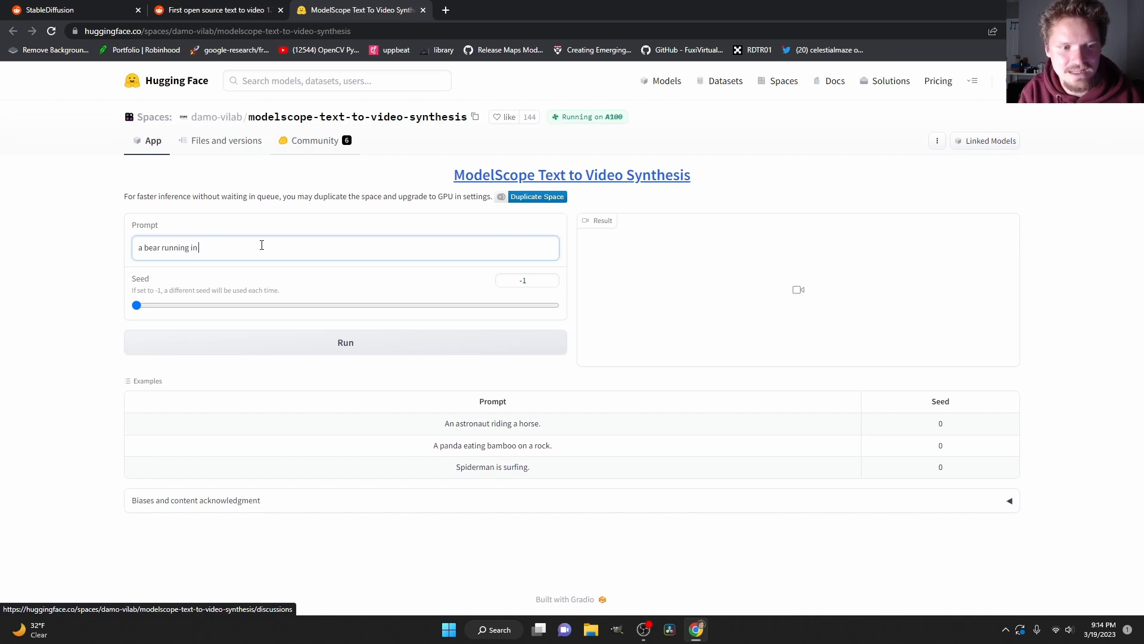
text(the desert)
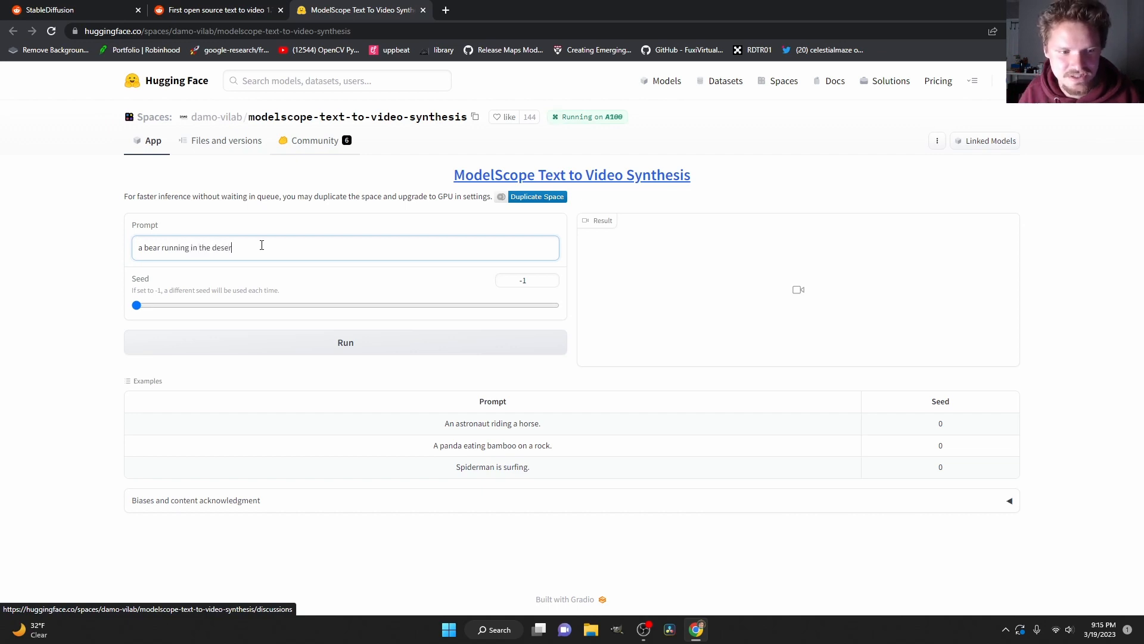
click(345, 342)
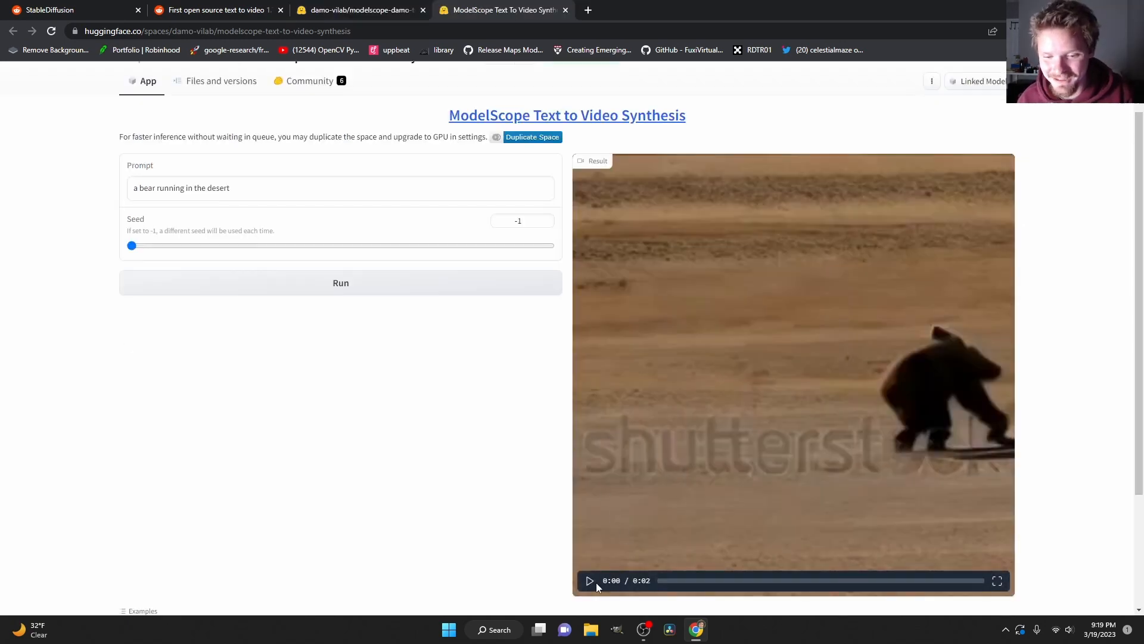
Play the generated bear-in-the-desert clip, then replay it from the start
click(589, 581)
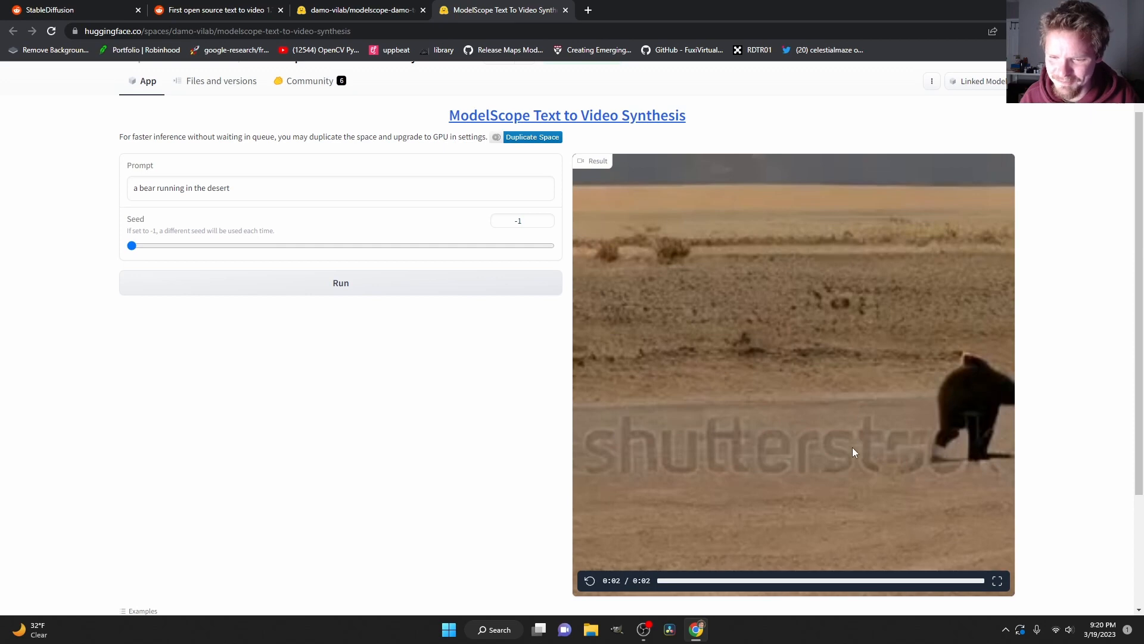
mouse_move(854, 443)
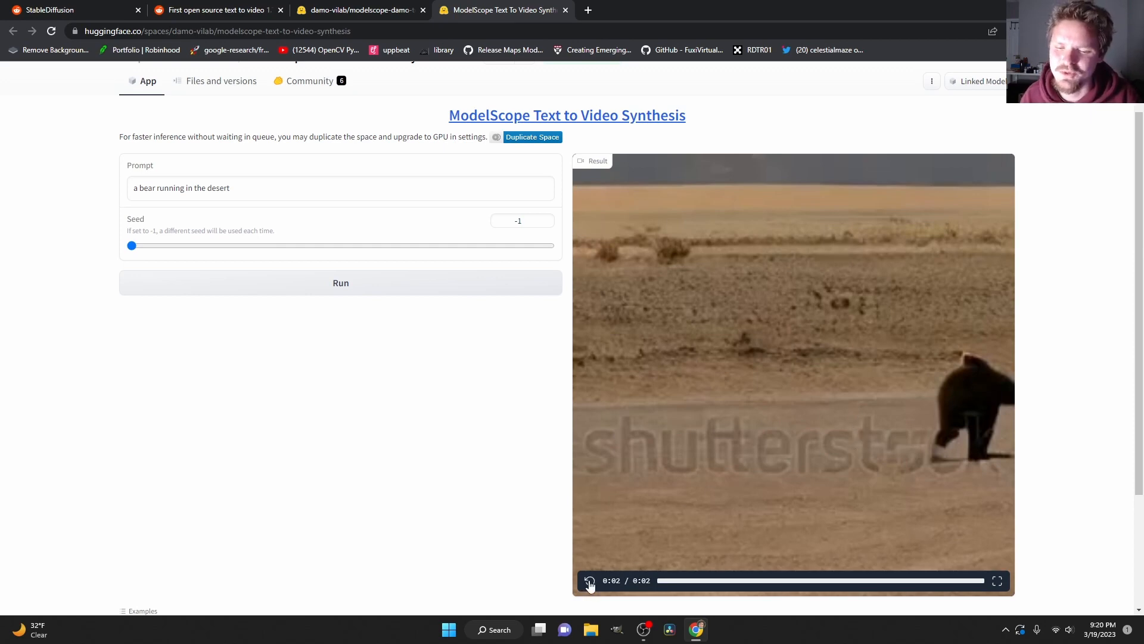
click(590, 581)
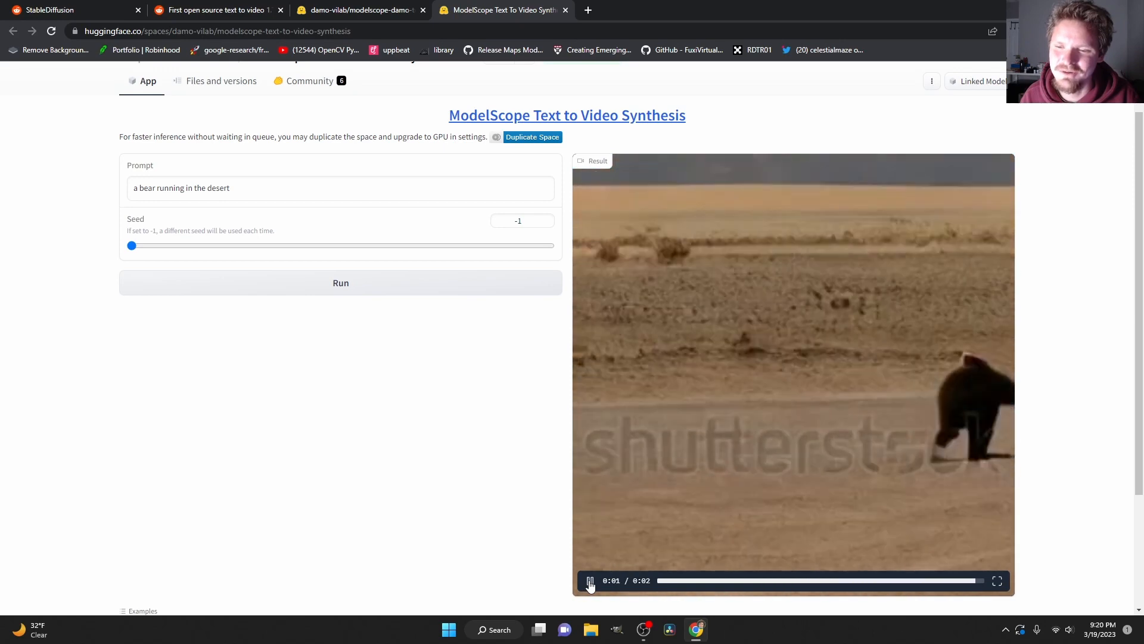